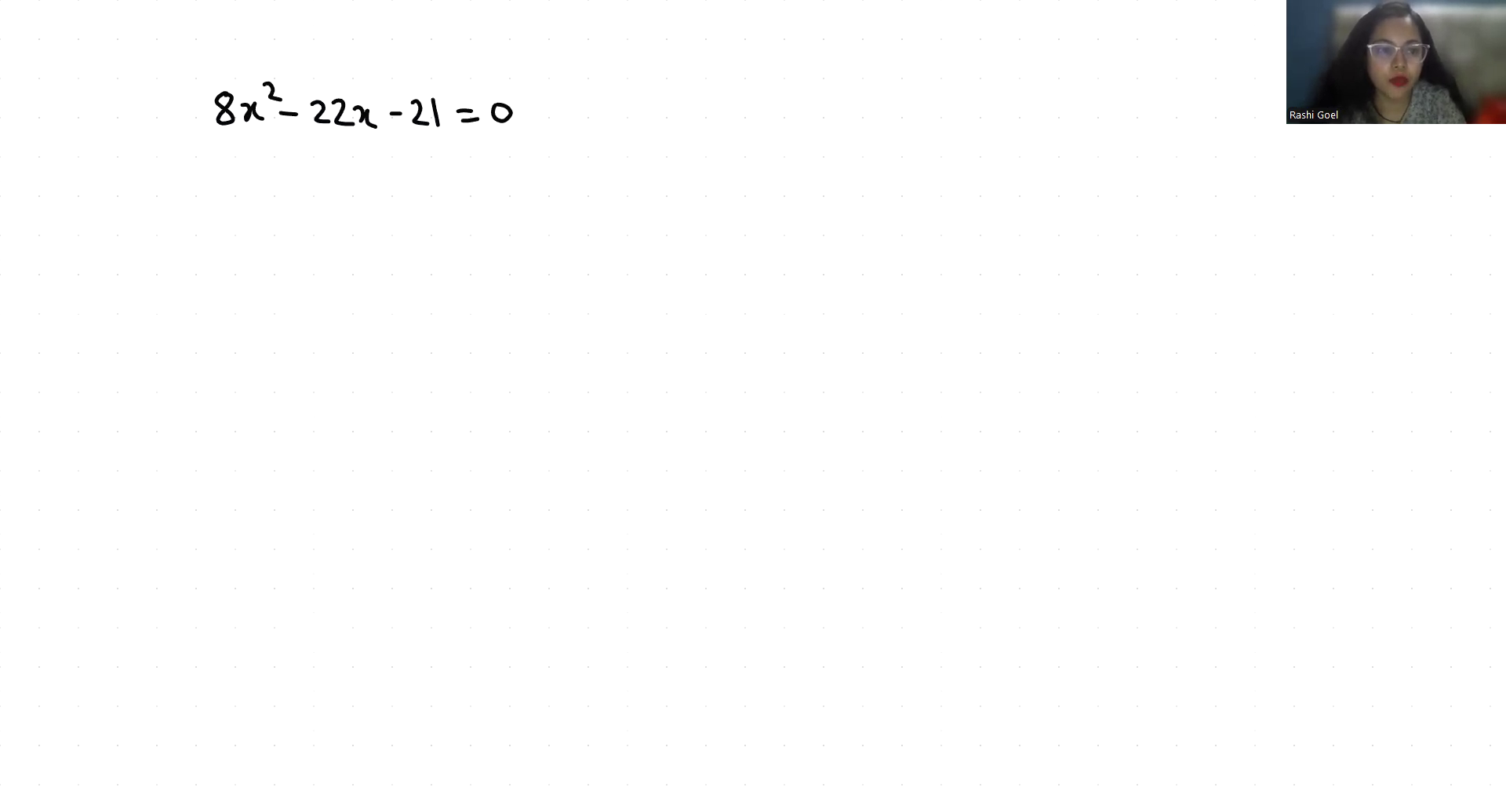
Handwrite ax² + bx + c in blue beneath the equation 8x²−22x−21=0.
{"action": "left_click_drag", "start_coordinate": [216, 168], "coordinate": [308, 168]}
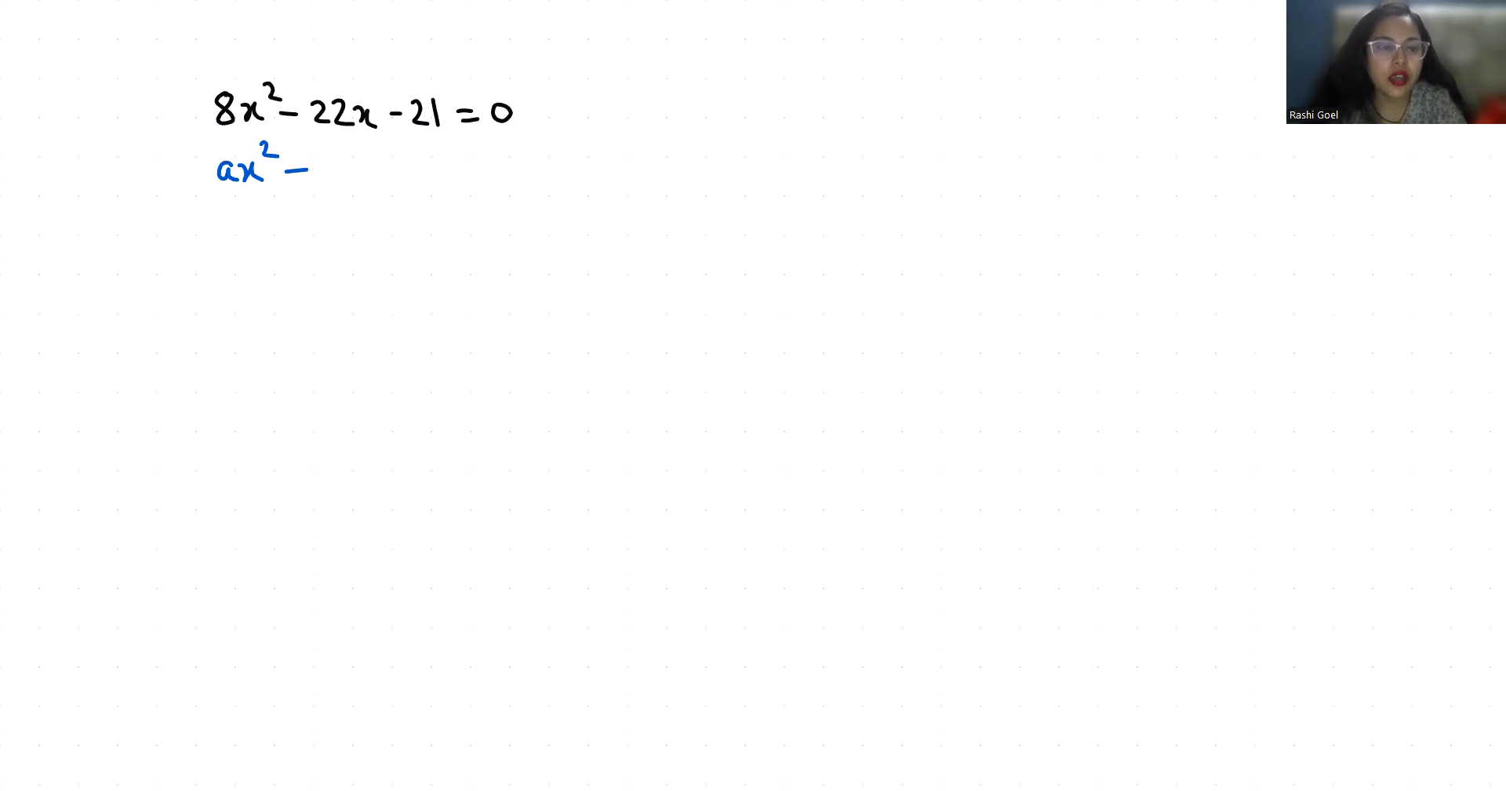
{"action": "left_click_drag", "start_coordinate": [308, 172], "coordinate": [471, 173]}
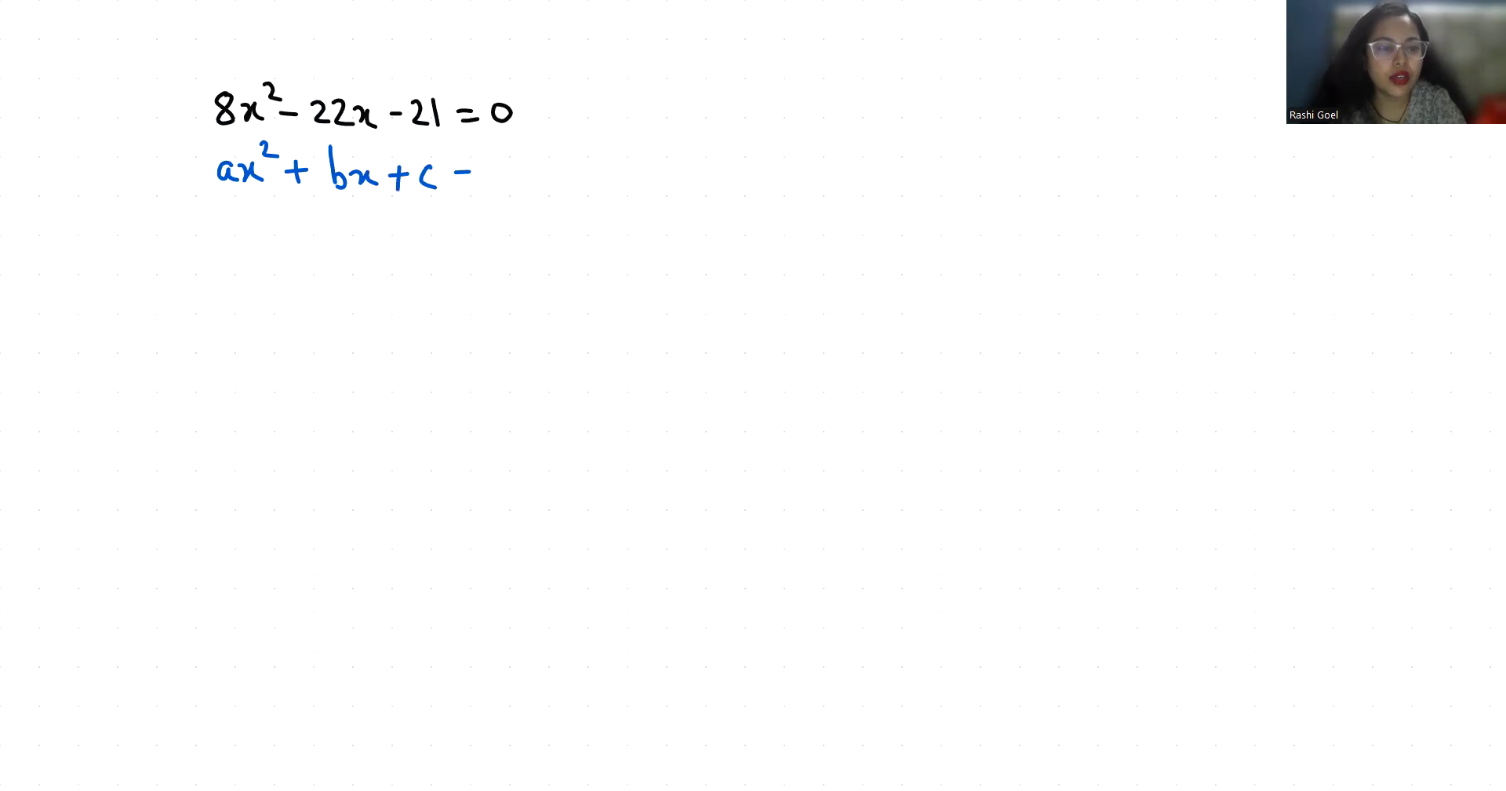